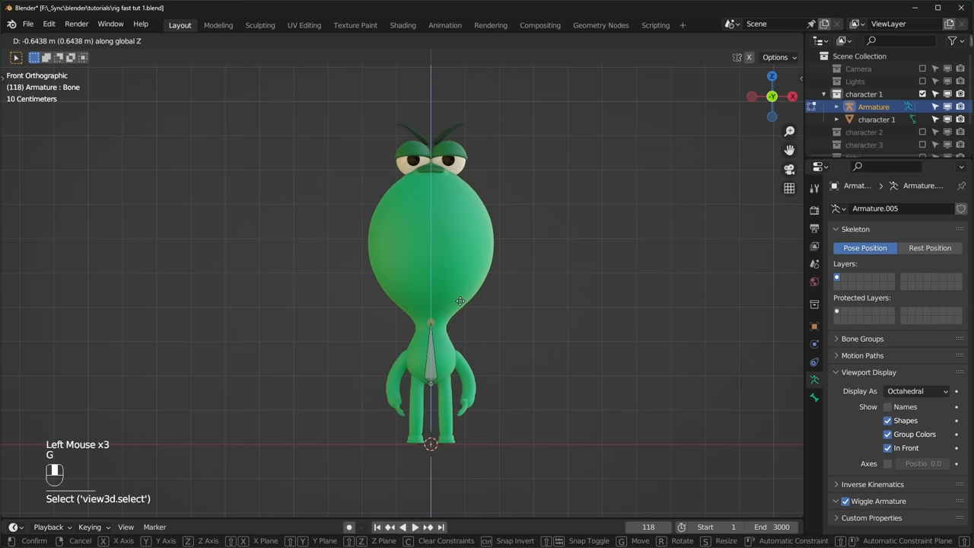
Step: Build the spine, head, arm and leg bone chains and display bone names
{"action": "scroll", "scroll_direction": "up", "scroll_amount": 3}
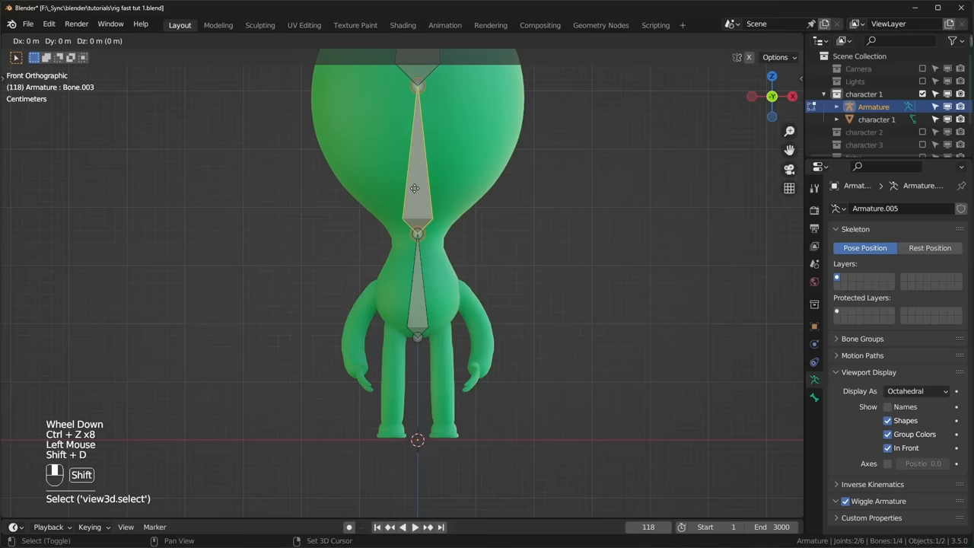
{"action": "left_click", "coordinate": [432, 41]}
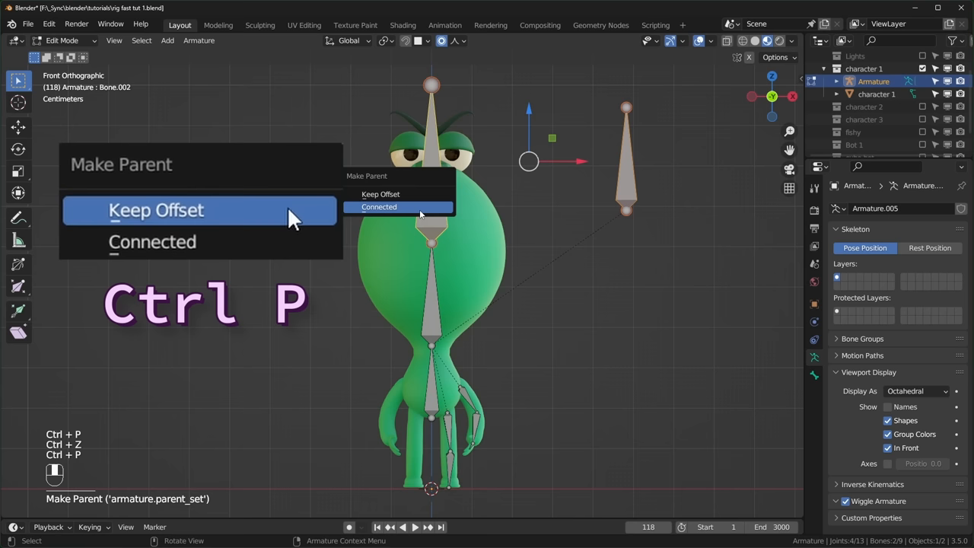
{"action": "key", "text": "alt+p"}
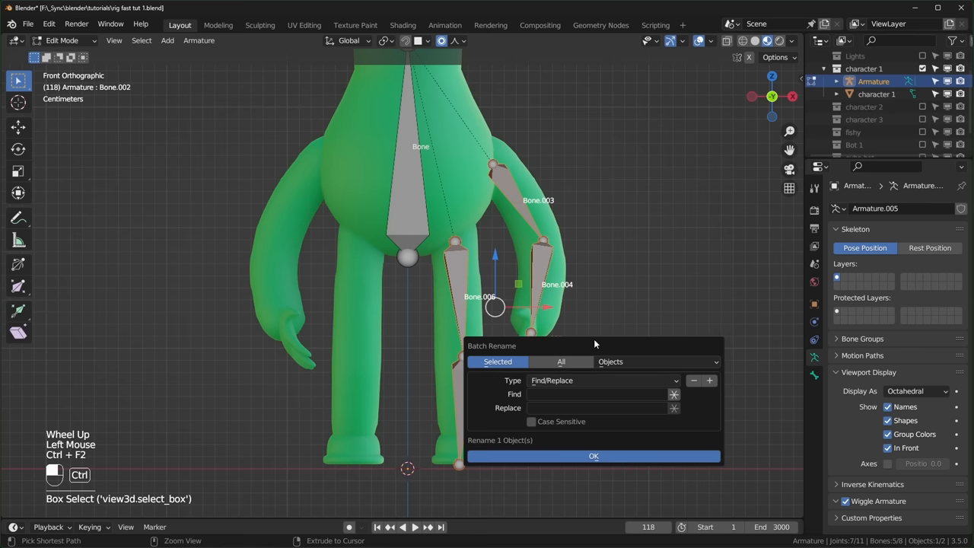
Step: Auto-name the limb bones by left/right side and symmetrize them to the other side
{"action": "left_click", "coordinate": [601, 380]}
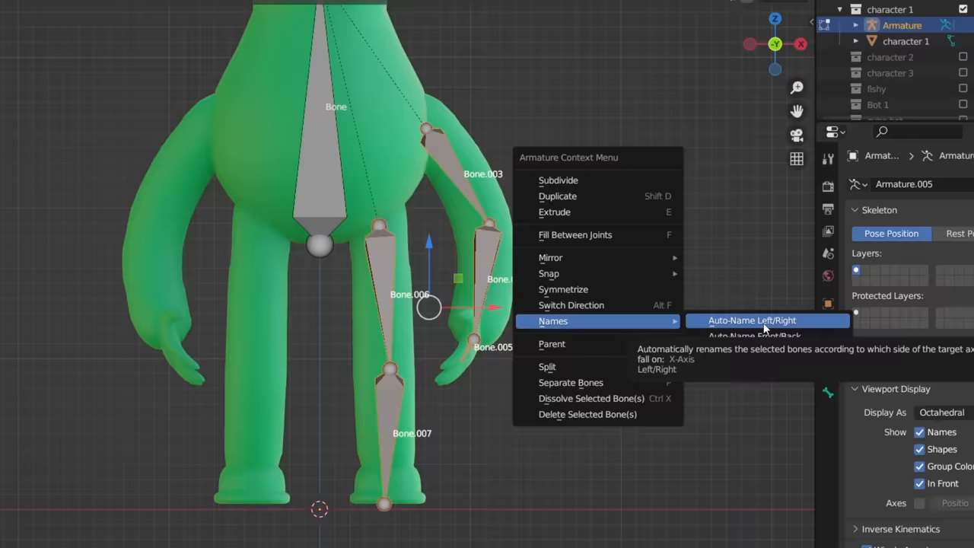
{"action": "left_click", "coordinate": [752, 319]}
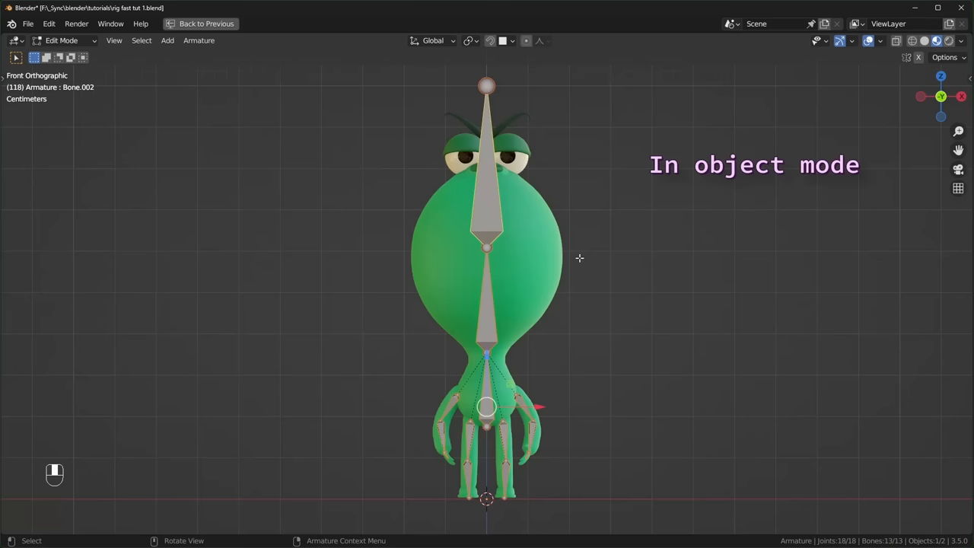
Step: Parent the body to the armature, rename it 'character 1 armature', and enter Pose Mode
{"action": "key", "text": "ctrl+p"}
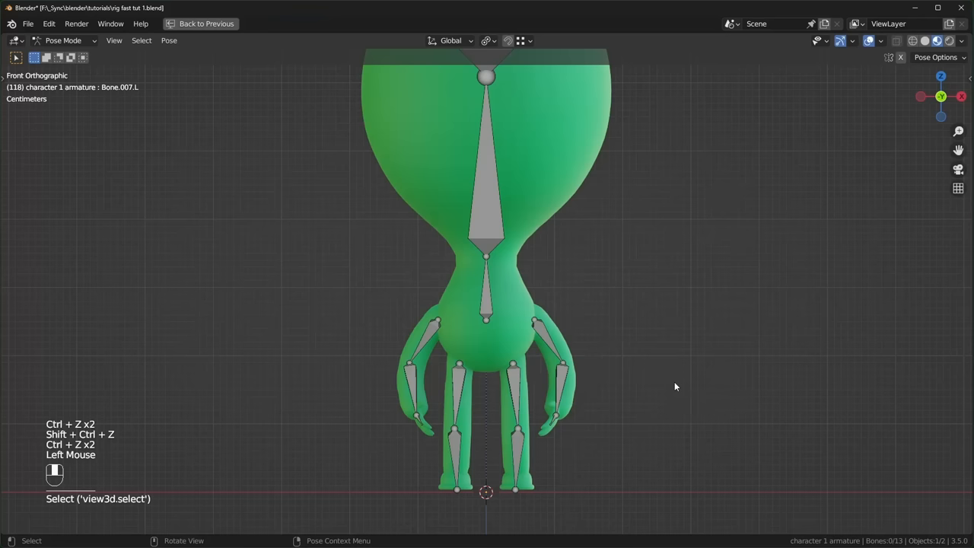
Step: Enter Weight Paint mode on the second character's body to show the left hand bone's weights
{"action": "key", "text": "ctrl+tab"}
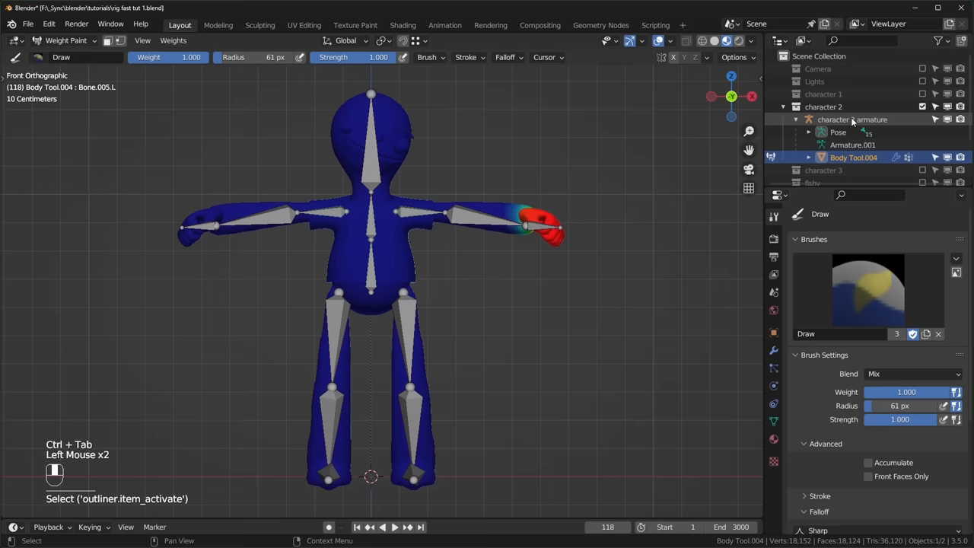
Step: Paint upper-arm bone weights over the shoulder with the Draw brush and wireframe shown
{"action": "key", "text": "ctrl+space"}
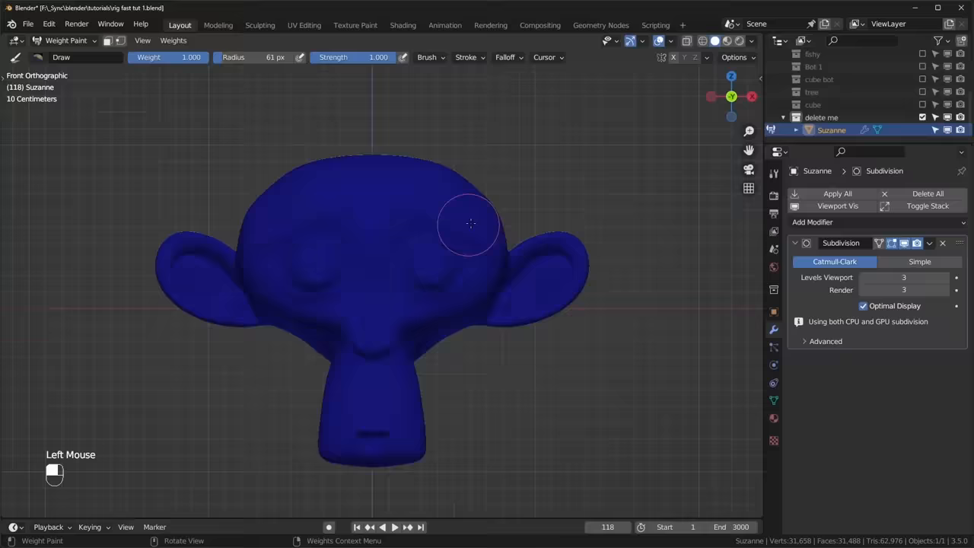
{"action": "left_click", "coordinate": [904, 242]}
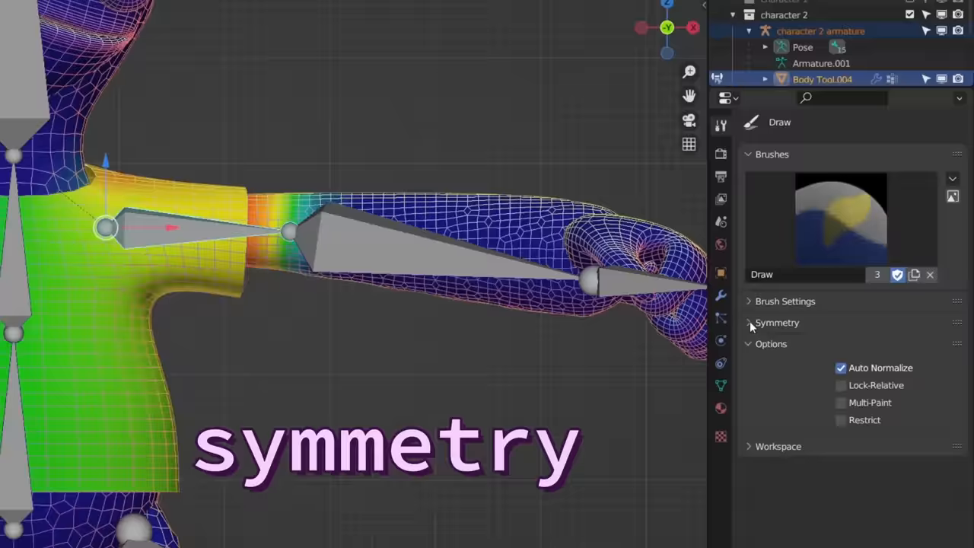
Step: Check weight-paint symmetry and Weights tools, then switch to the pixel fishy character
{"action": "left_click", "coordinate": [910, 446]}
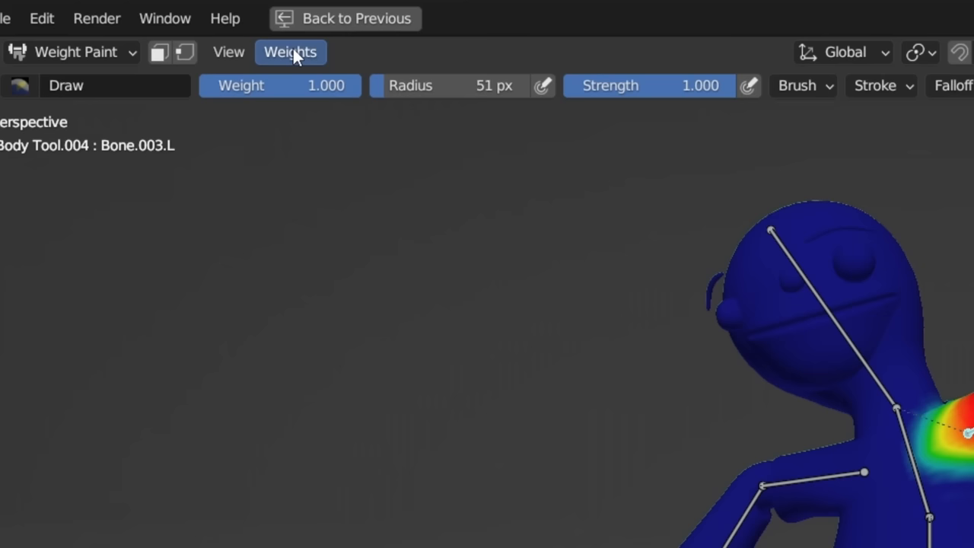
{"action": "left_click", "coordinate": [85, 15]}
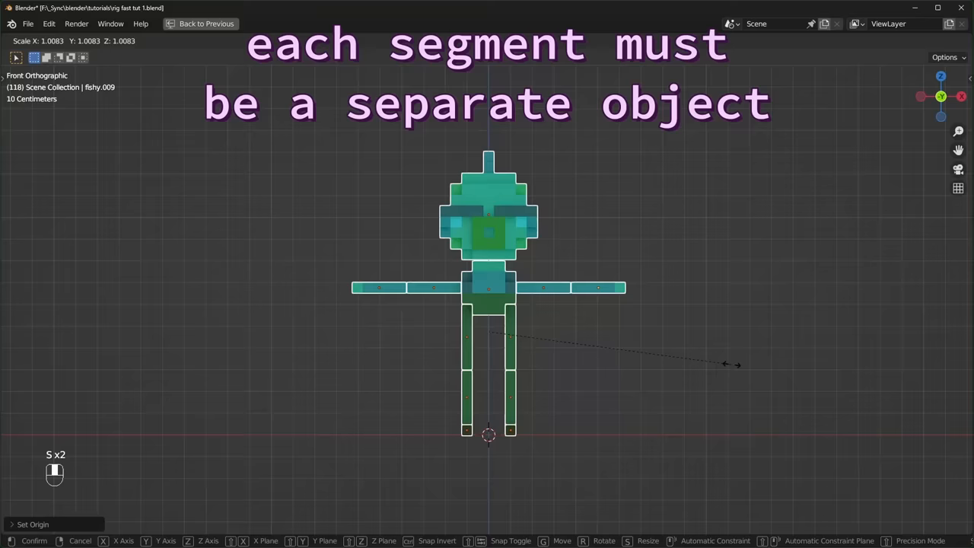
Step: Parent the pixel character's segments to the fish armature and show the bot armature as sticks
{"action": "key", "text": "Tab"}
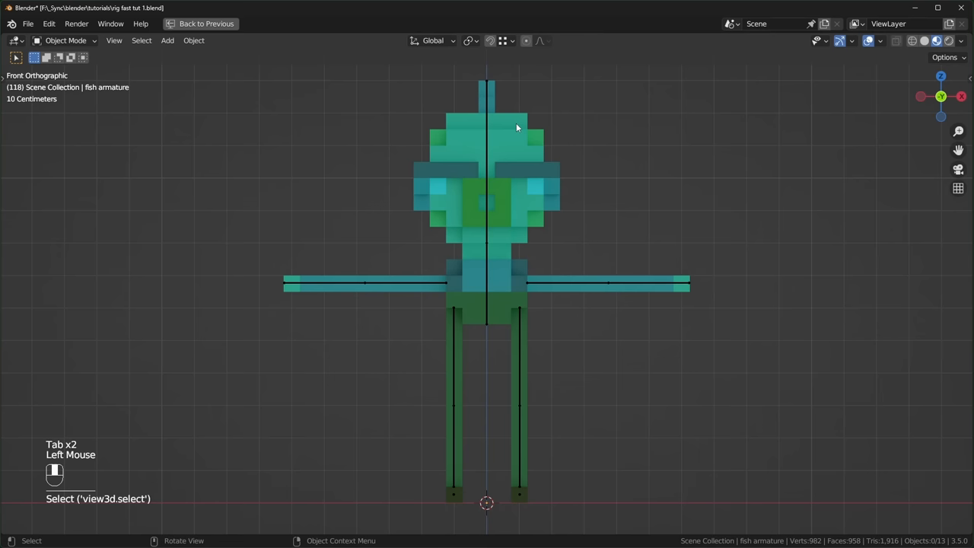
{"action": "key", "text": "ctrl+p"}
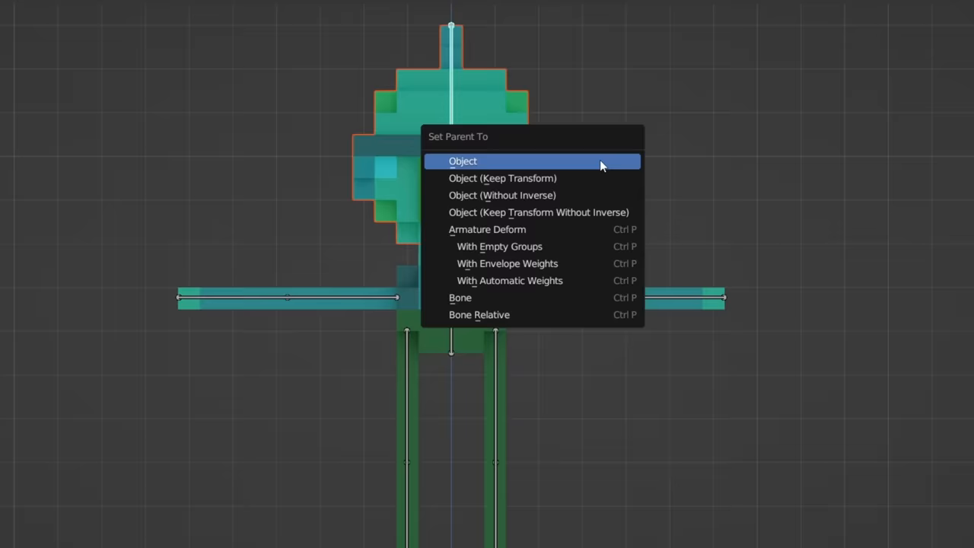
{"action": "left_click", "coordinate": [462, 160]}
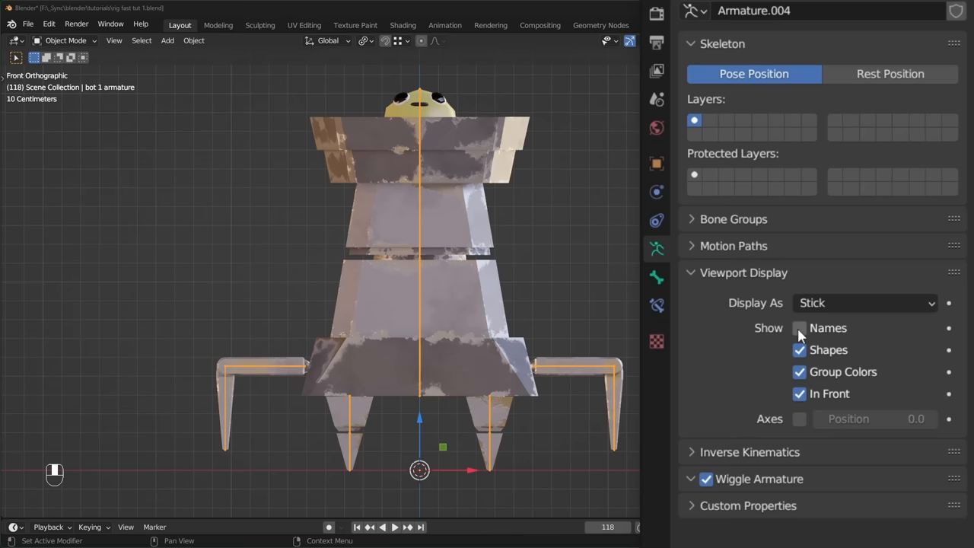
Step: Bind the bot using Armature Deform with Empty Groups, then trackball-rotate Bone.001
{"action": "key", "text": "ctrl+p"}
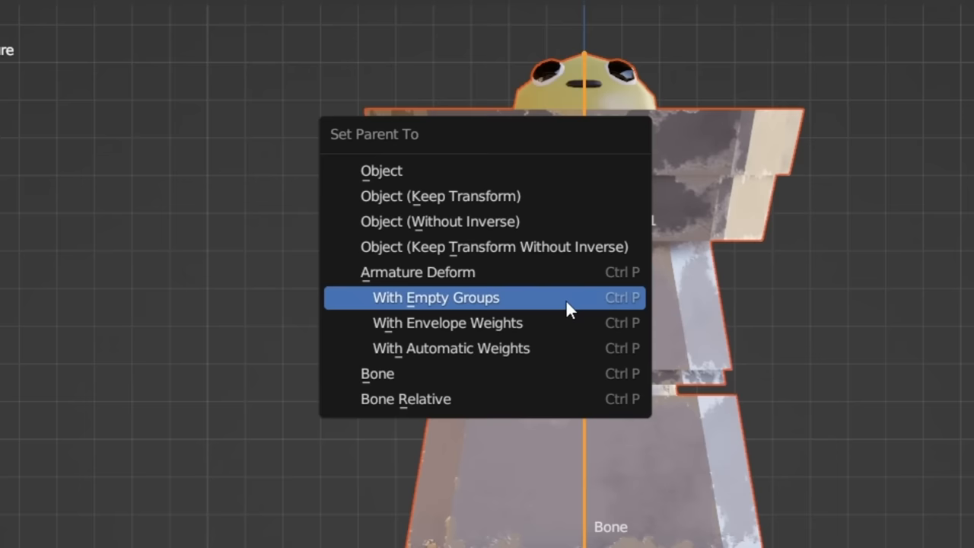
{"action": "left_click", "coordinate": [436, 297]}
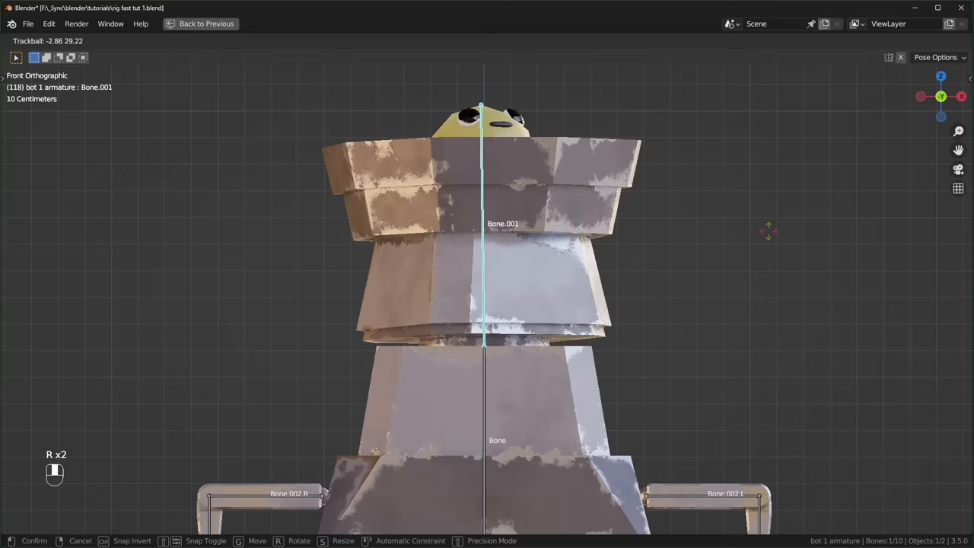
{"action": "key", "text": "ctrl+space"}
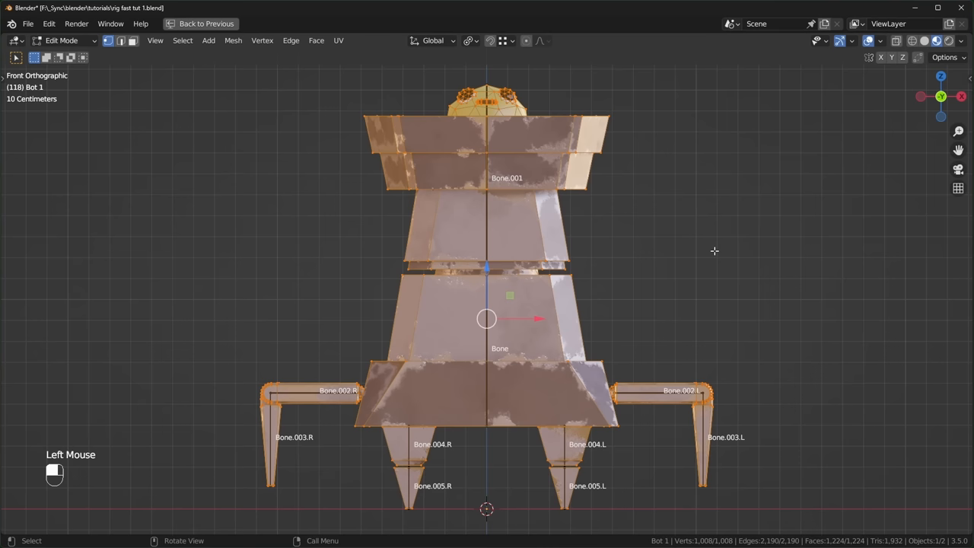
Step: Parent the Bot 1 mesh to the bot 1 armature with automatic weights
{"action": "key", "text": "ctrl+p"}
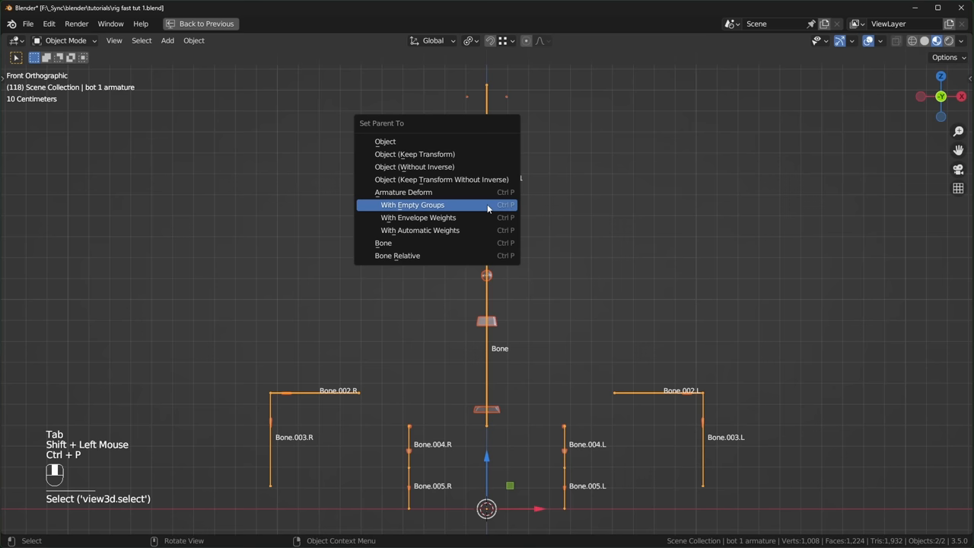
{"action": "left_click", "coordinate": [412, 205]}
{"action": "type", "text": "10"}
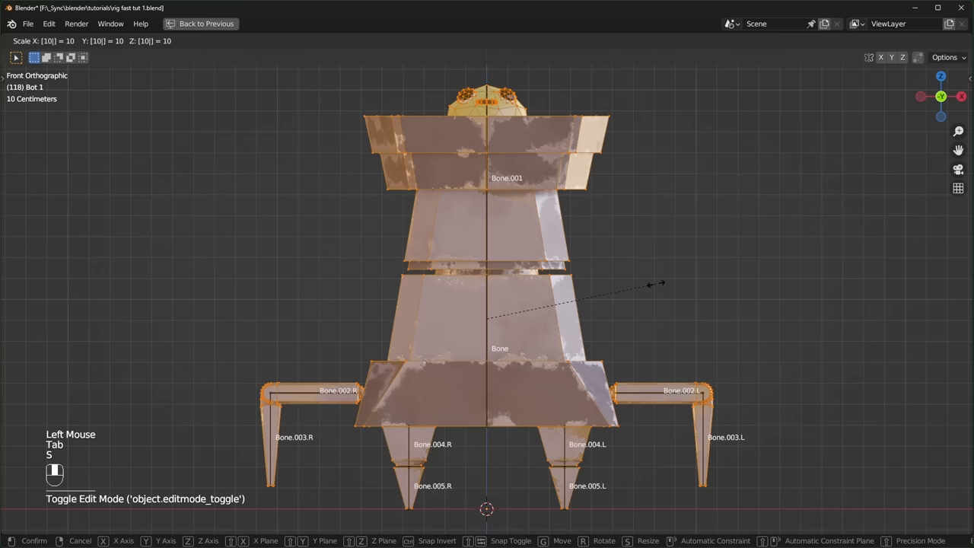
{"action": "key", "text": "Tab"}
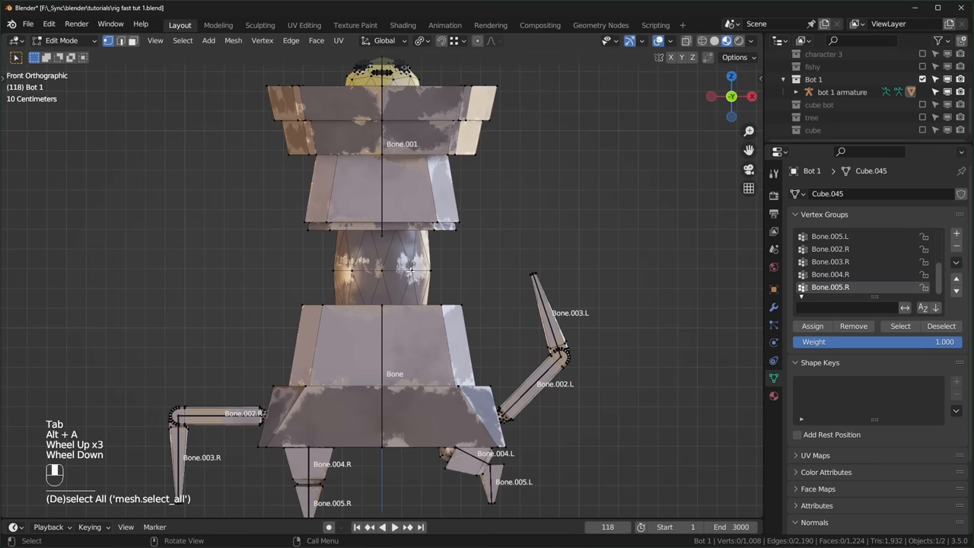
Step: Exit Edit Mode and reset the bot to its unposed rest shape
{"action": "left_click", "coordinate": [947, 120]}
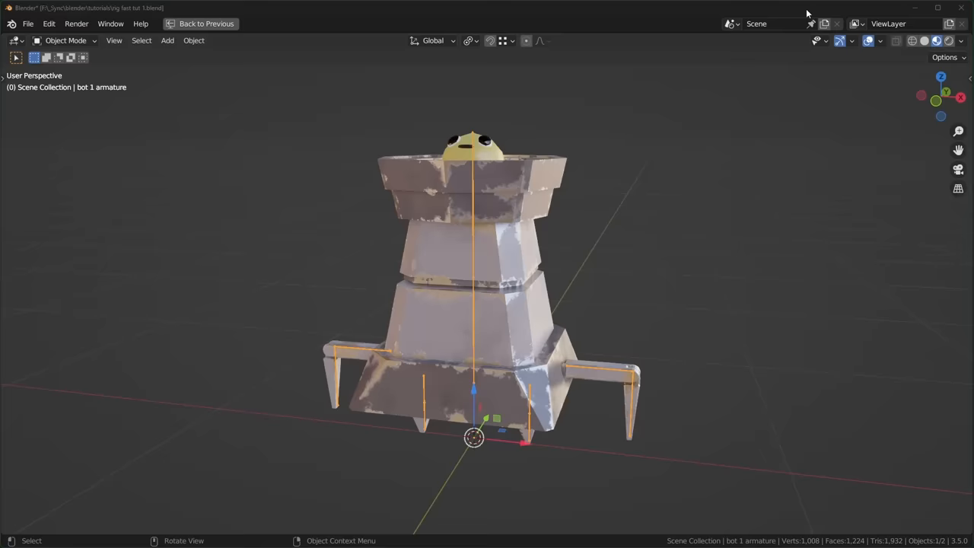
Step: Keyframe the bot's bent-leg pose with location and rotation at frame 0
{"action": "key", "text": "i"}
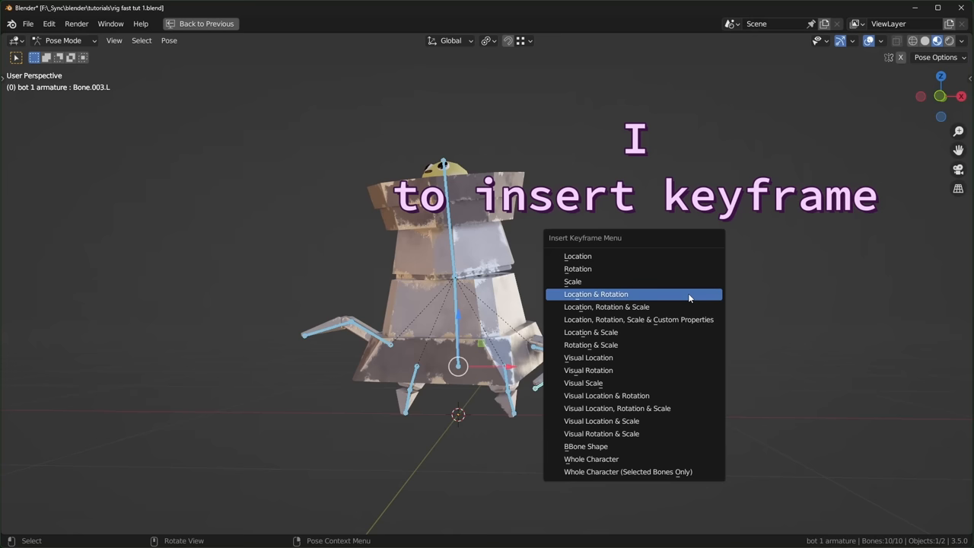
{"action": "left_click", "coordinate": [596, 294]}
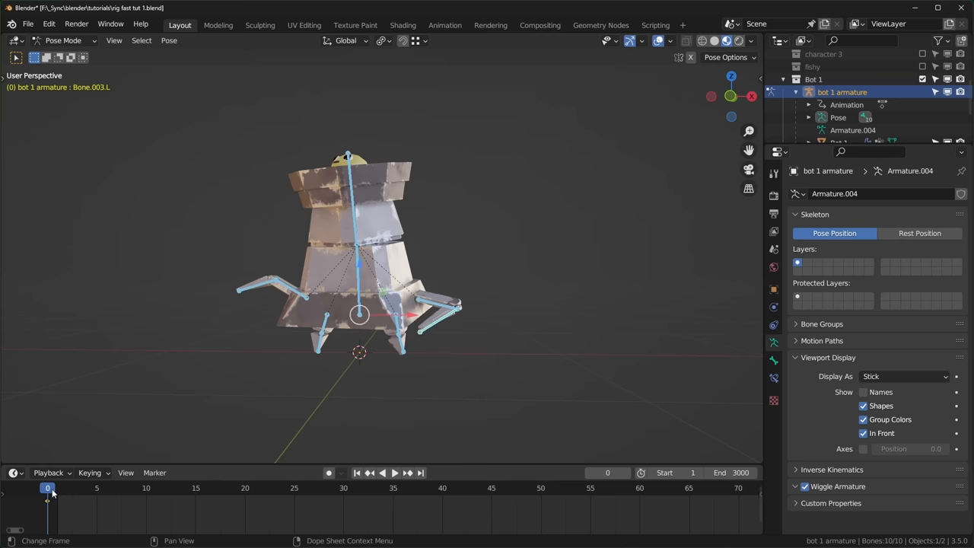
{"action": "key", "text": "ctrl+c"}
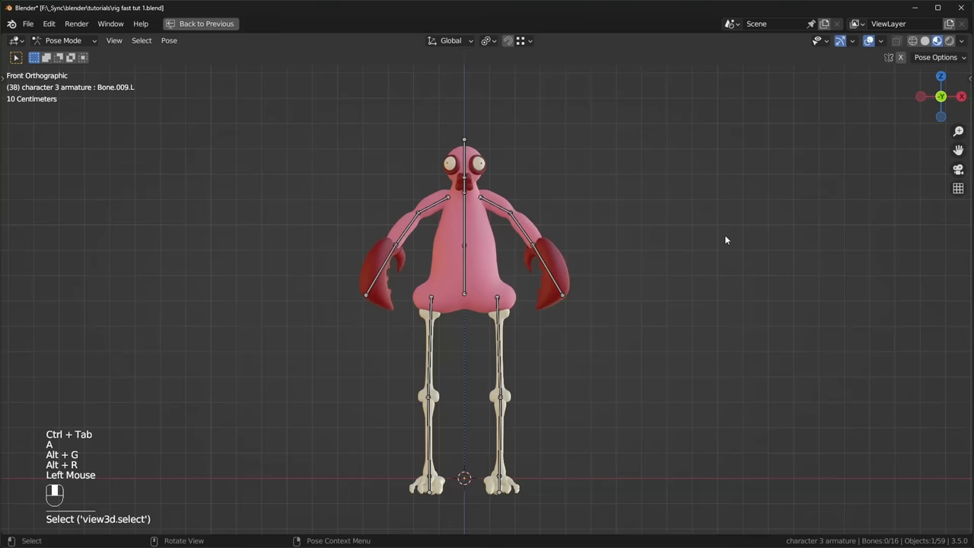
Step: Reset character 3's pose to rest, then undo the change
{"action": "key", "text": "g"}
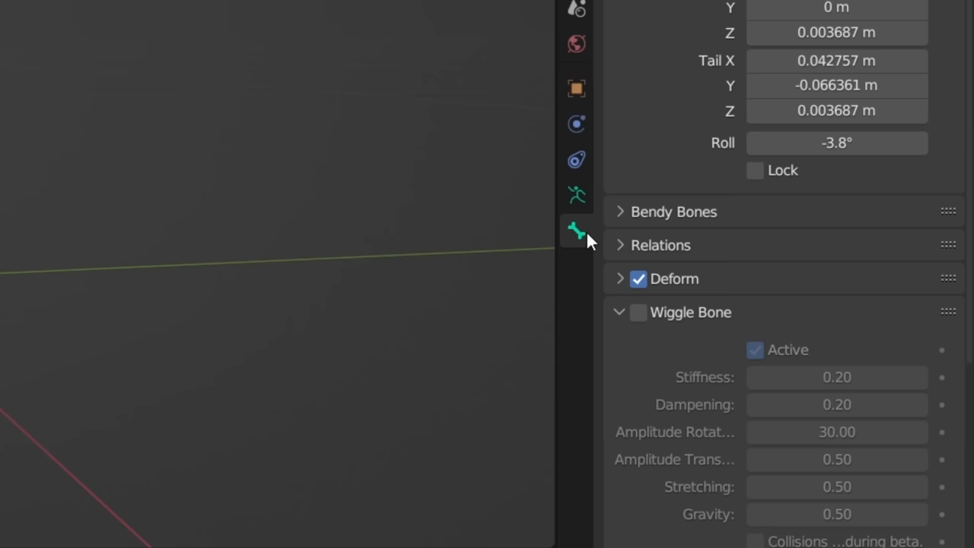
{"action": "key", "text": "ctrl+z"}
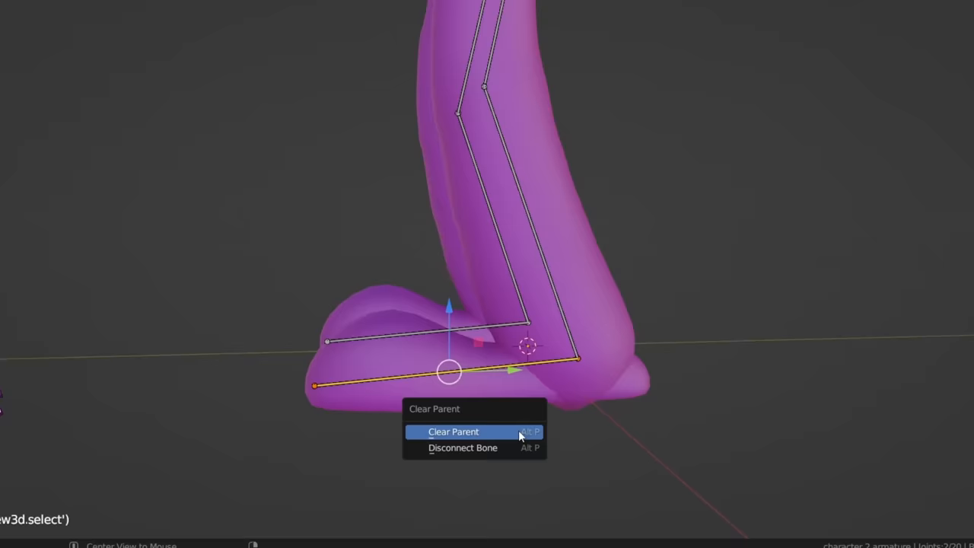
Step: Give character 2's leg bone an IK constraint toward the active bone, then add inverse kinematics
{"action": "key", "text": "shift+i"}
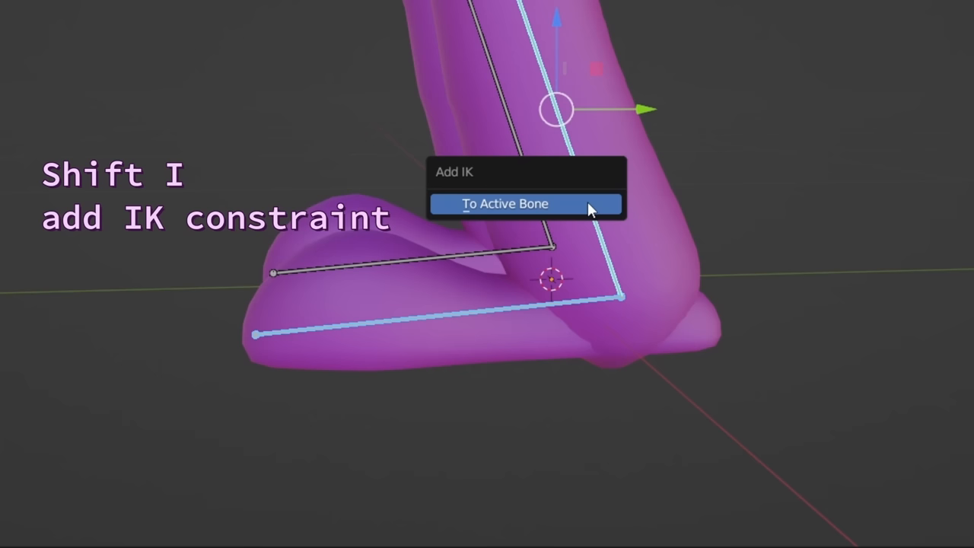
{"action": "left_click", "coordinate": [506, 203]}
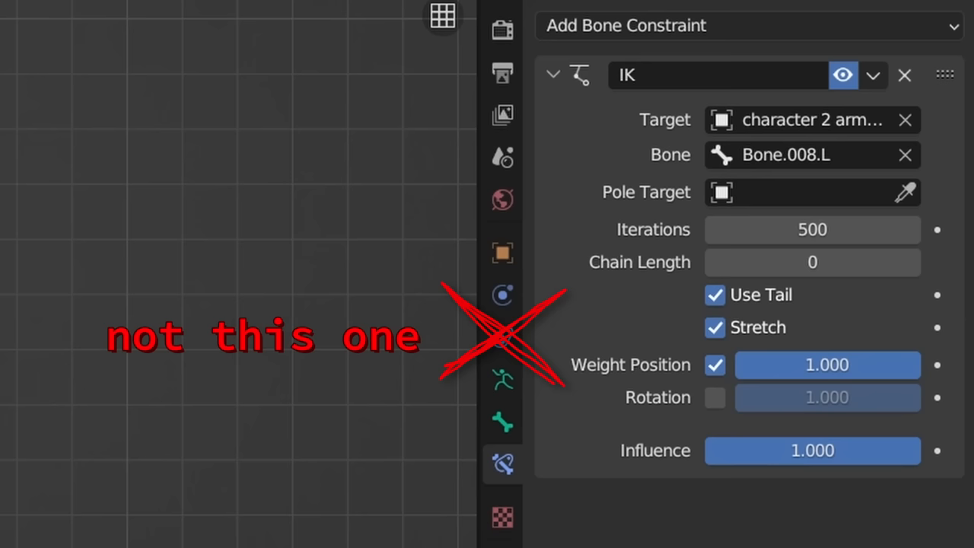
{"action": "left_click", "coordinate": [749, 25]}
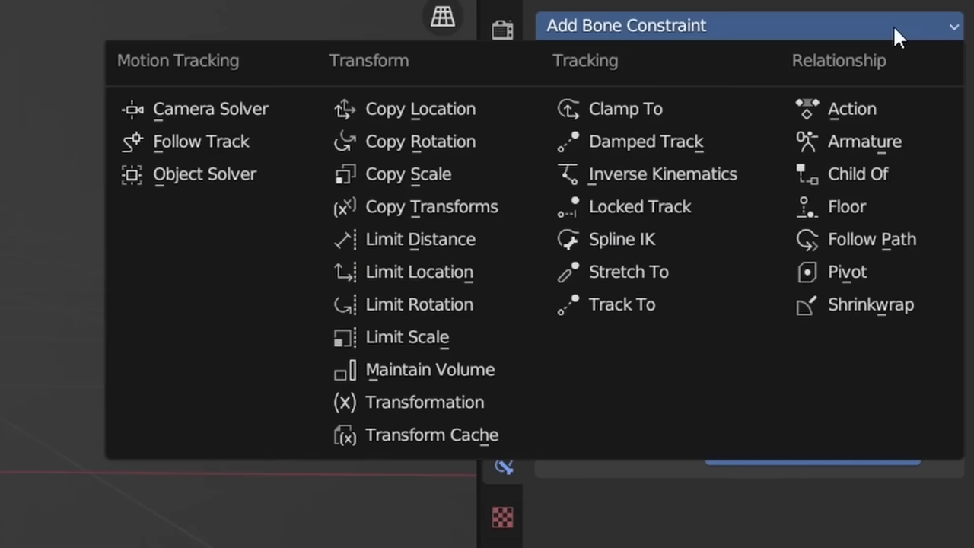
{"action": "left_click", "coordinate": [662, 173]}
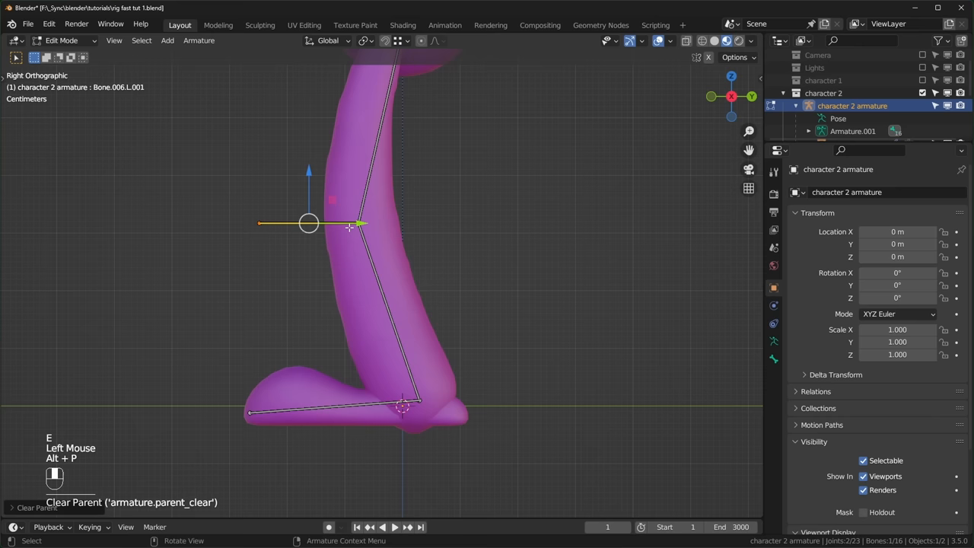
Step: Leave Edit Mode and select all bones of character 2's armature
{"action": "key", "text": "Tab"}
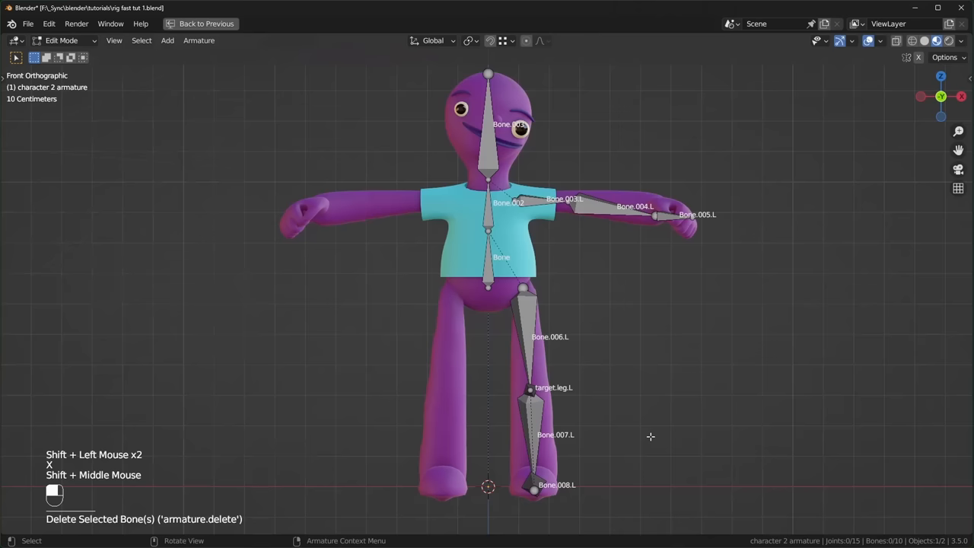
{"action": "key", "text": "a"}
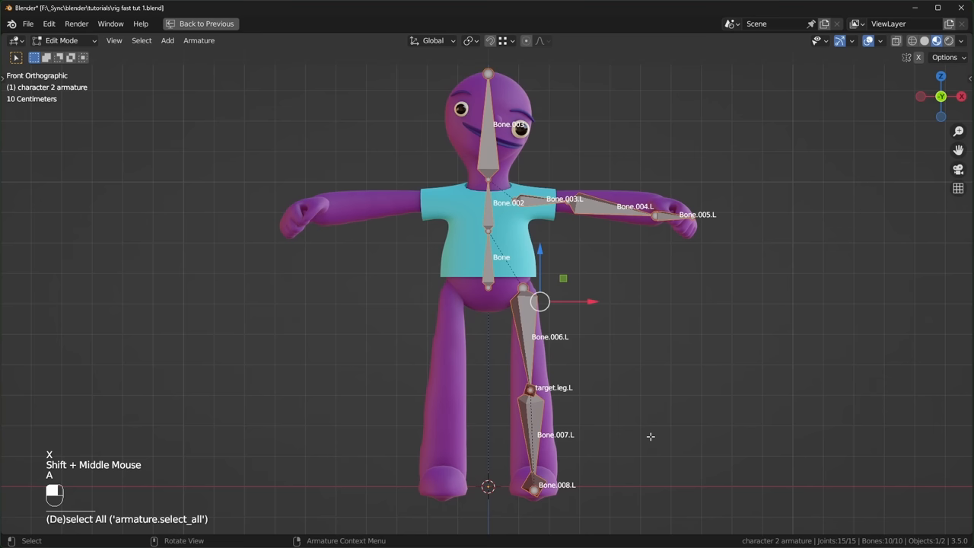